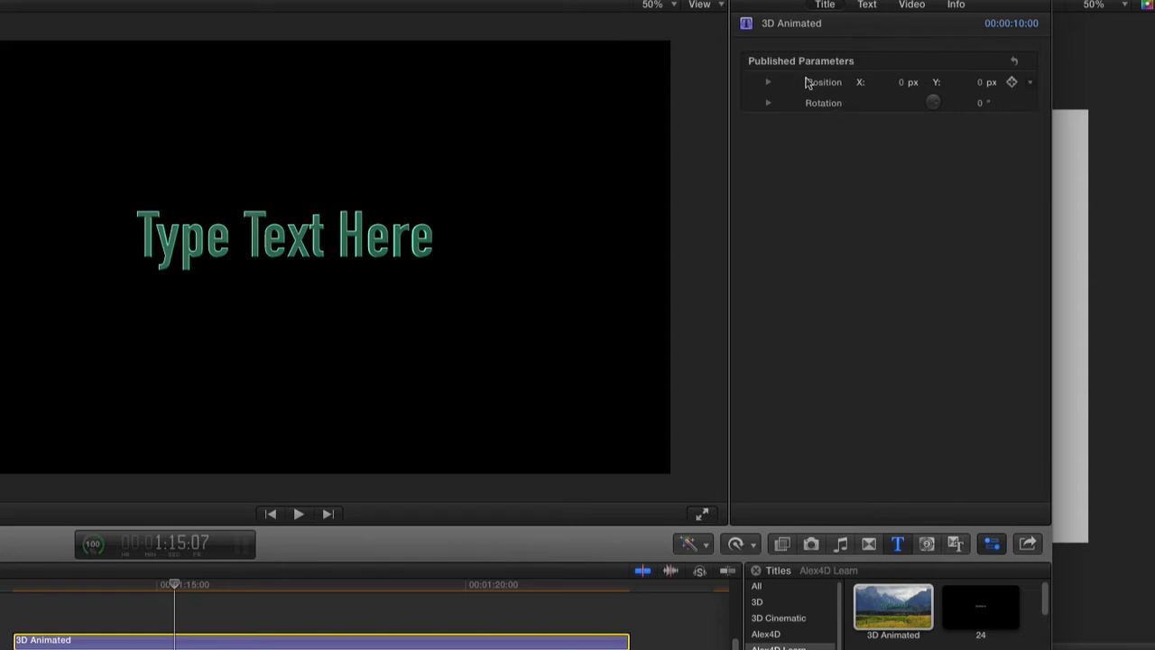
# - Expand the title's Position and Rotation parameters into their X, Y and Z values
pyautogui.click(767, 83)
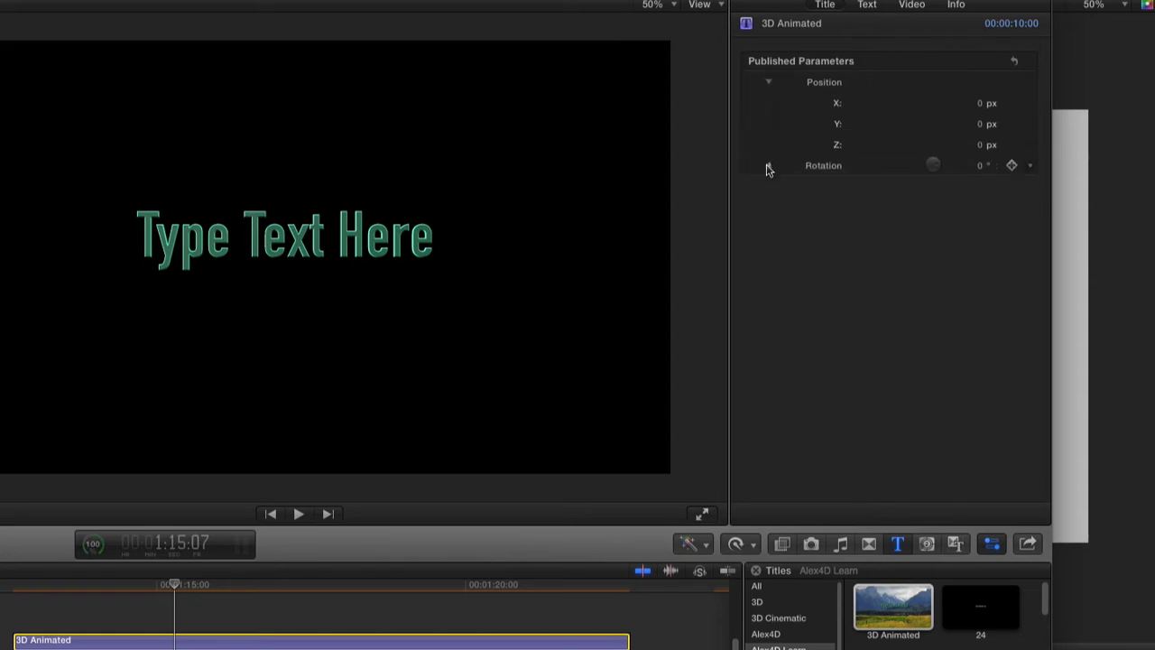
pyautogui.click(769, 165)
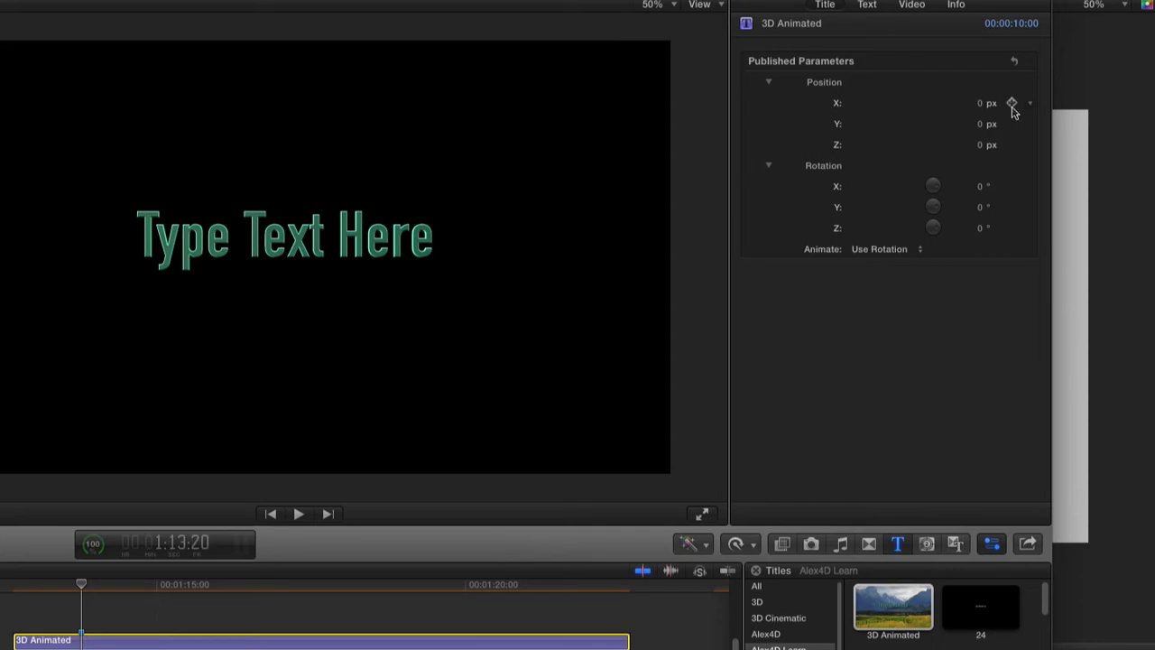
# - Keyframe the title's Position from zero to about X 47, Y 33, Z -100 and preview it
pyautogui.click(1014, 102)
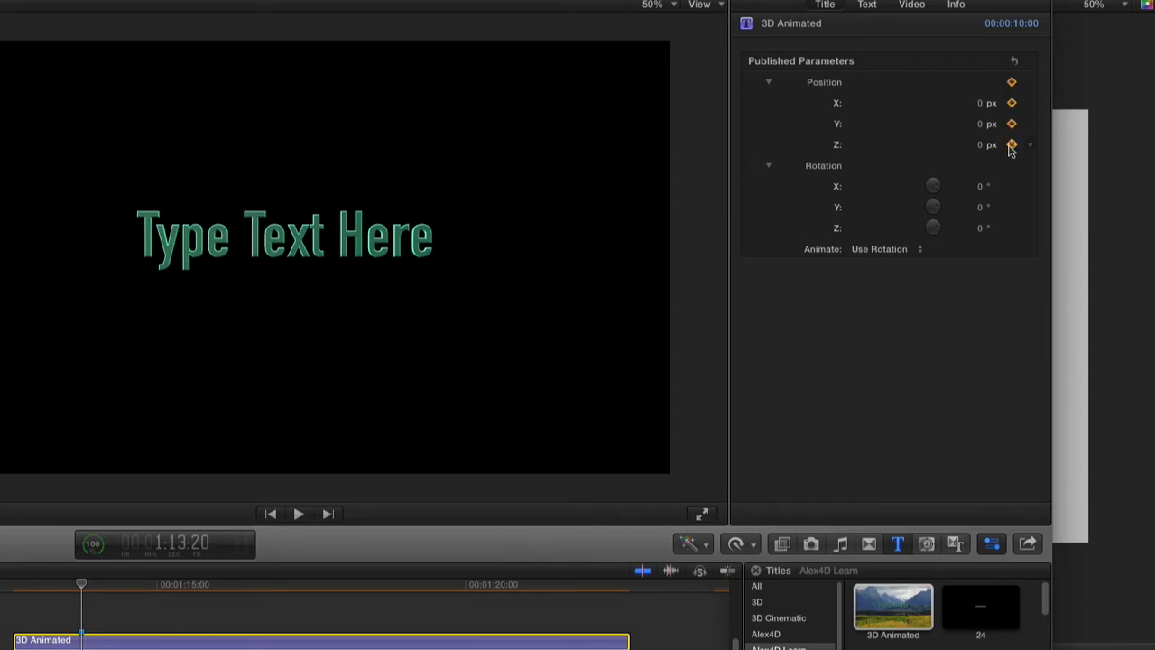
pyautogui.click(338, 590)
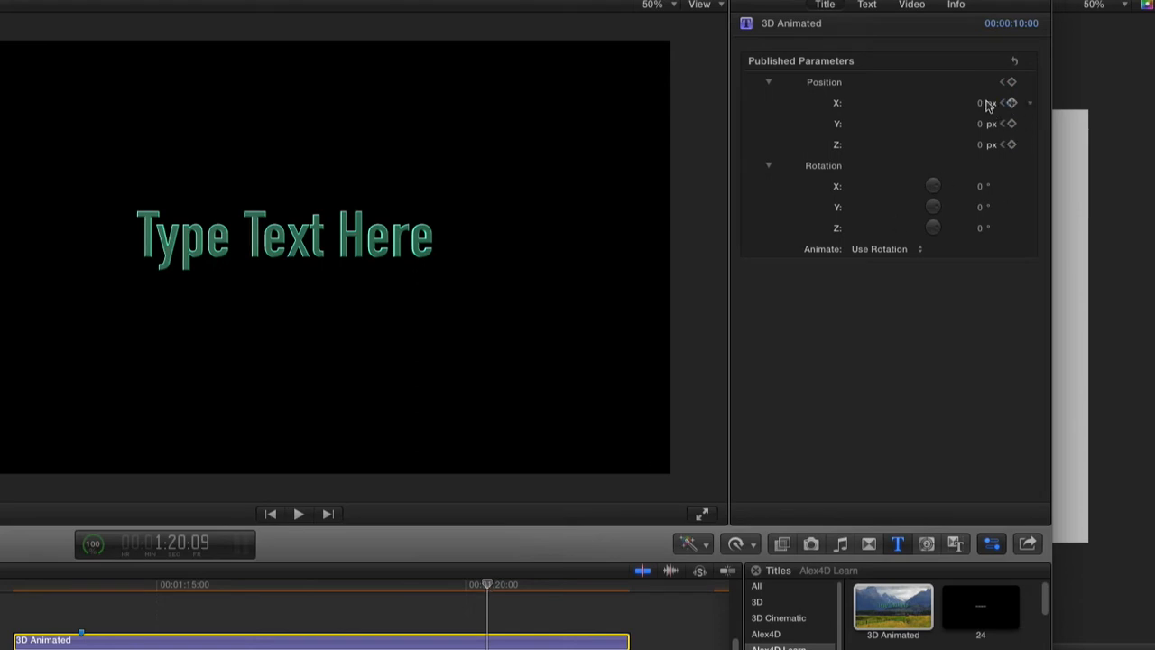
pyautogui.moveTo(979, 102); pyautogui.dragTo(970, 102)
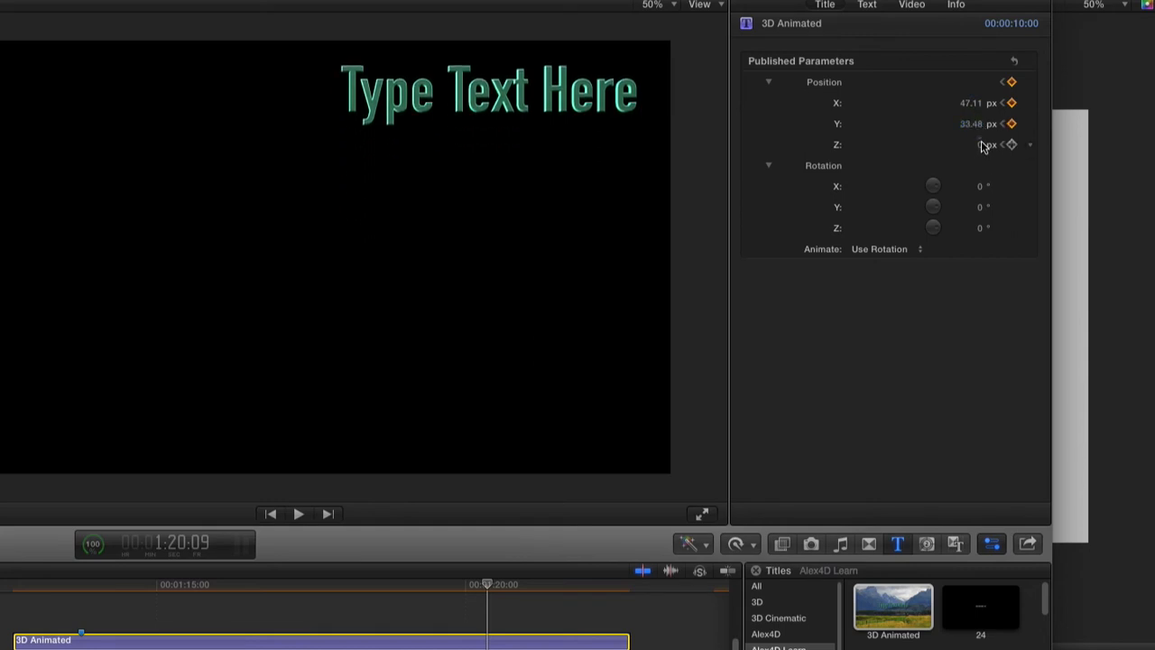
pyautogui.moveTo(970, 144); pyautogui.dragTo(961, 144)
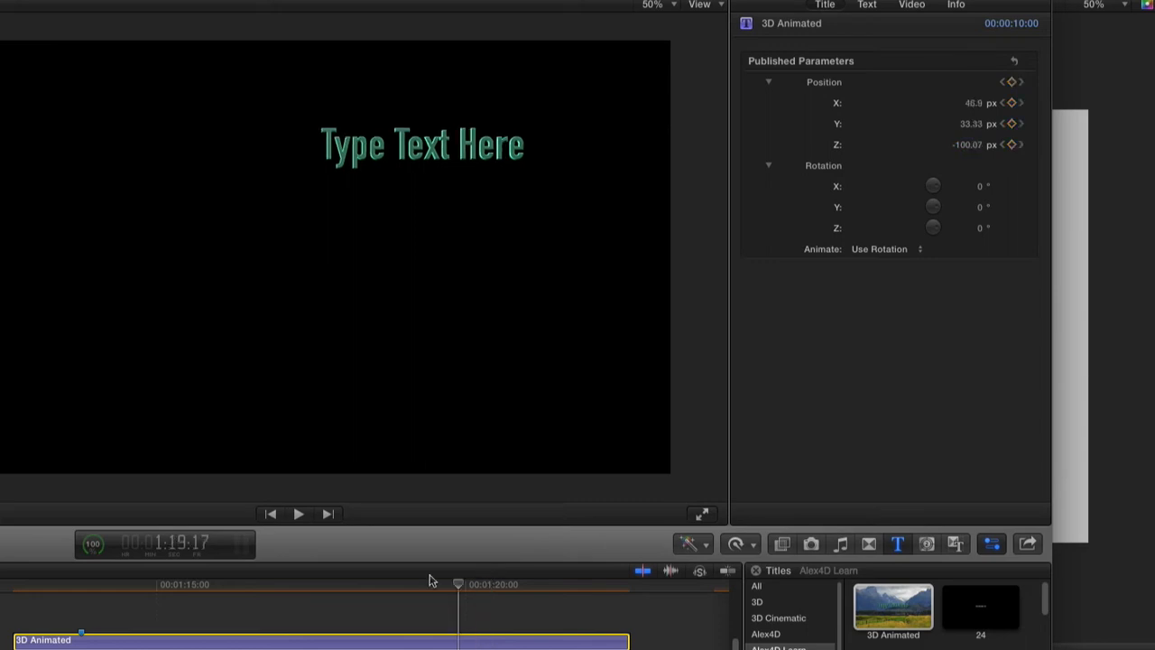
pyautogui.moveTo(457, 584); pyautogui.dragTo(412, 584)
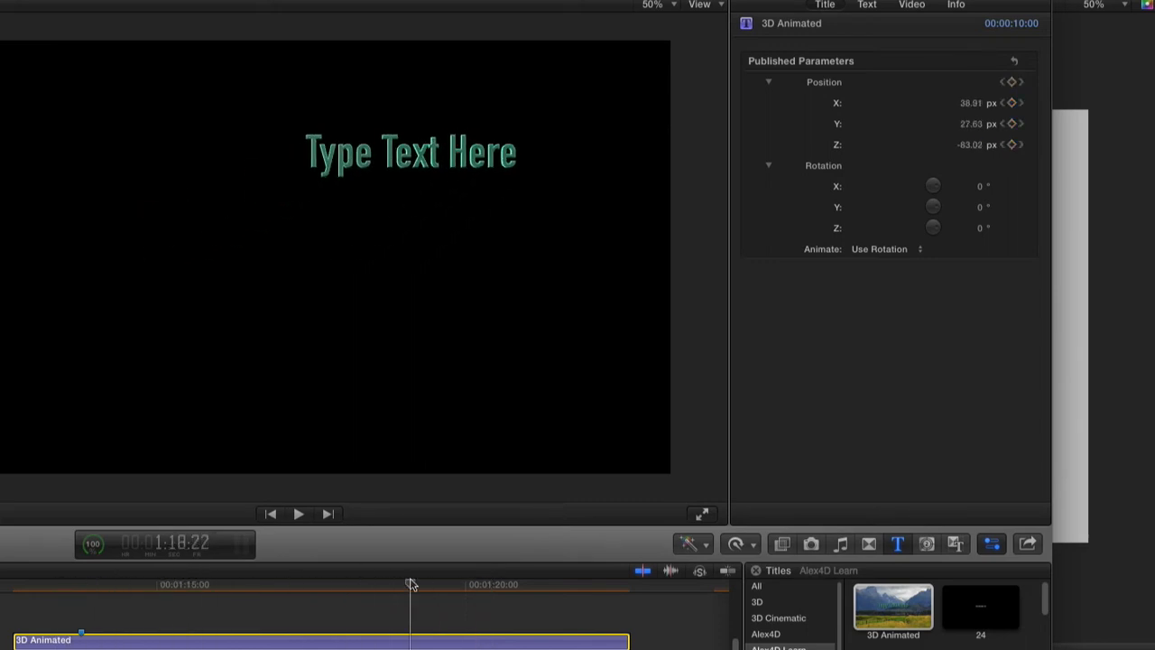
pyautogui.click(411, 584)
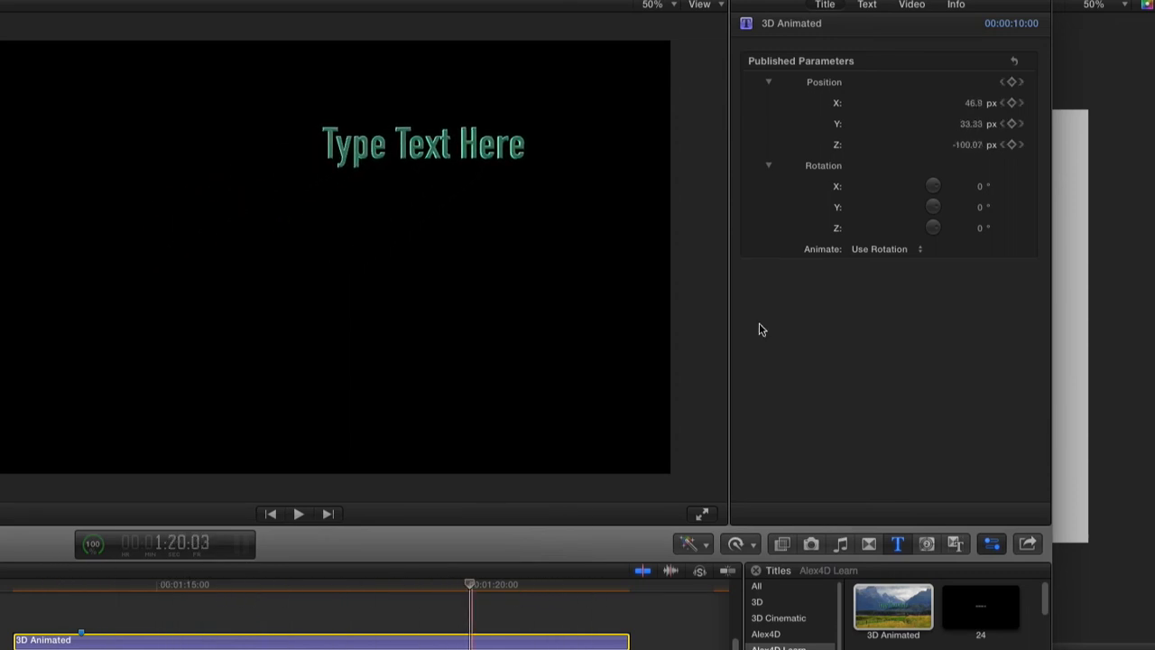
# - Drag the title in the viewer to about X 50.11, Y 24.47, Z -110.8
pyautogui.click(1012, 60)
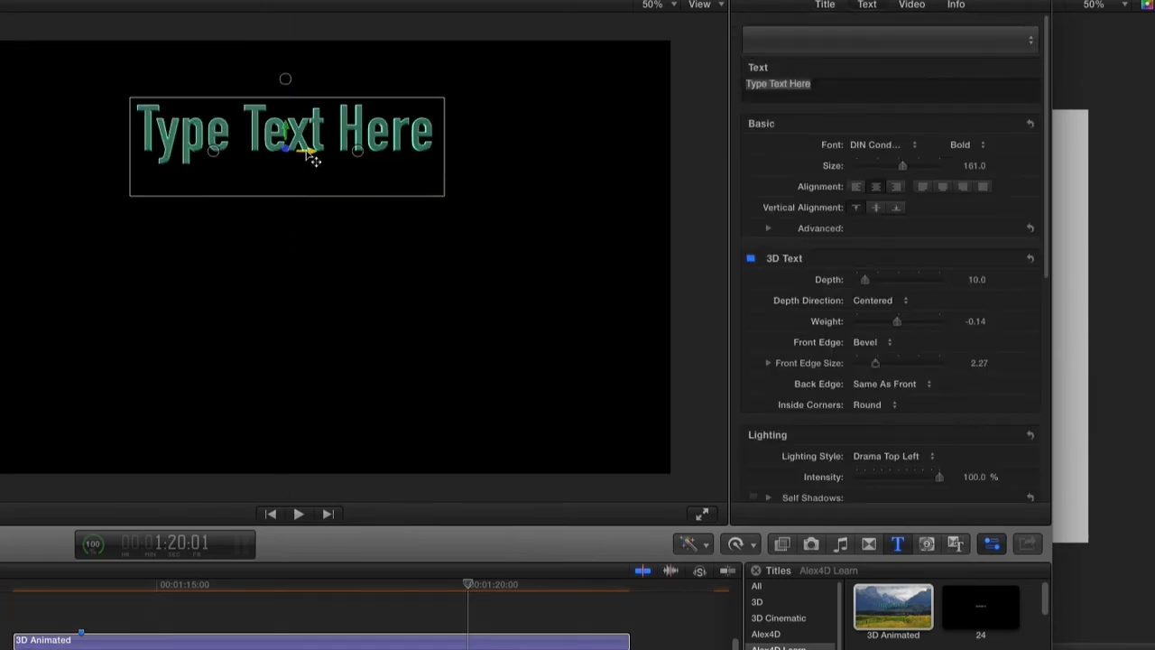
pyautogui.moveTo(284, 144); pyautogui.dragTo(502, 145)
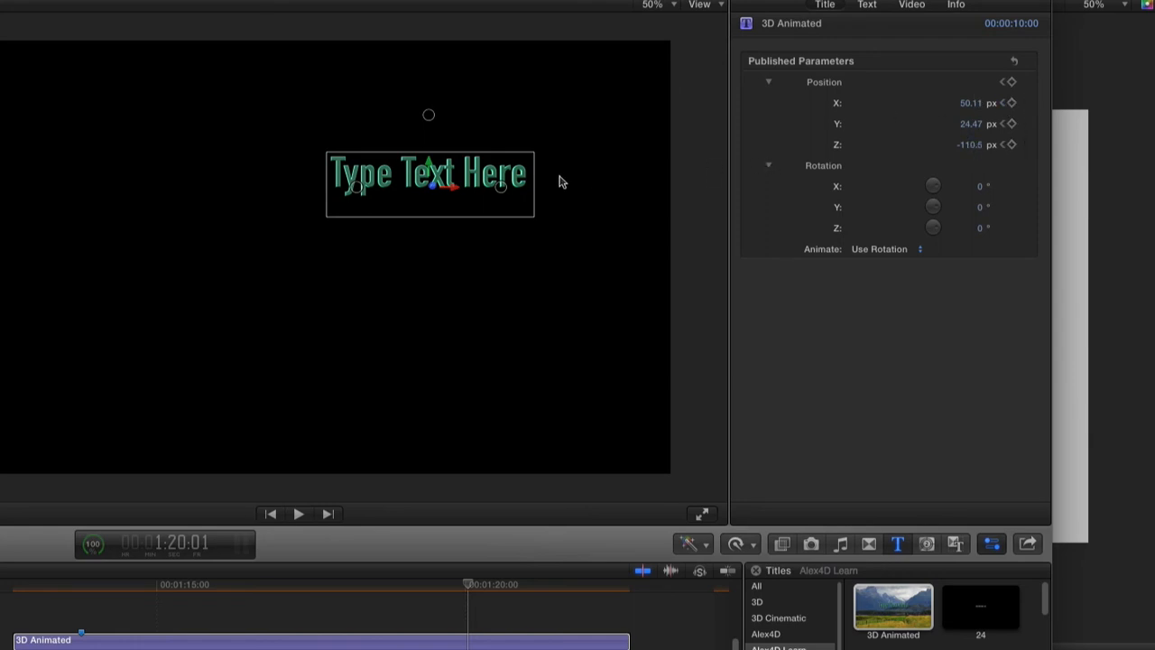
pyautogui.moveTo(532, 419)
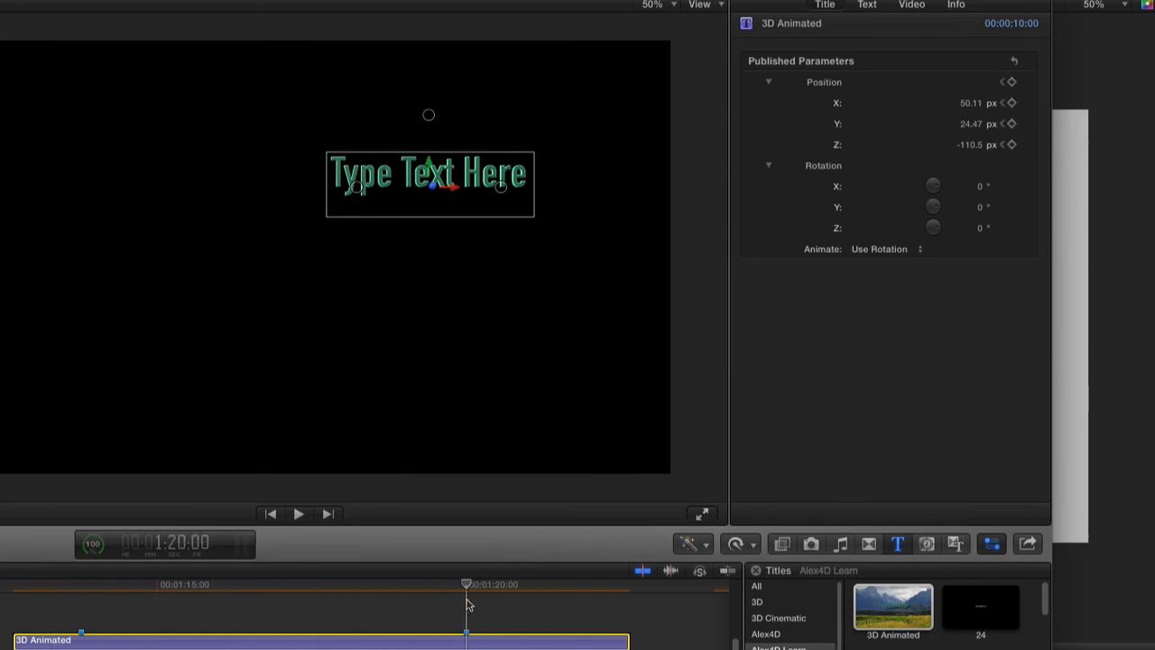
# - Scrub back, then jump to the later Position keyframe at 1:20:01 (X 50.11, Y 24.47)
pyautogui.moveTo(467, 584); pyautogui.dragTo(458, 584)
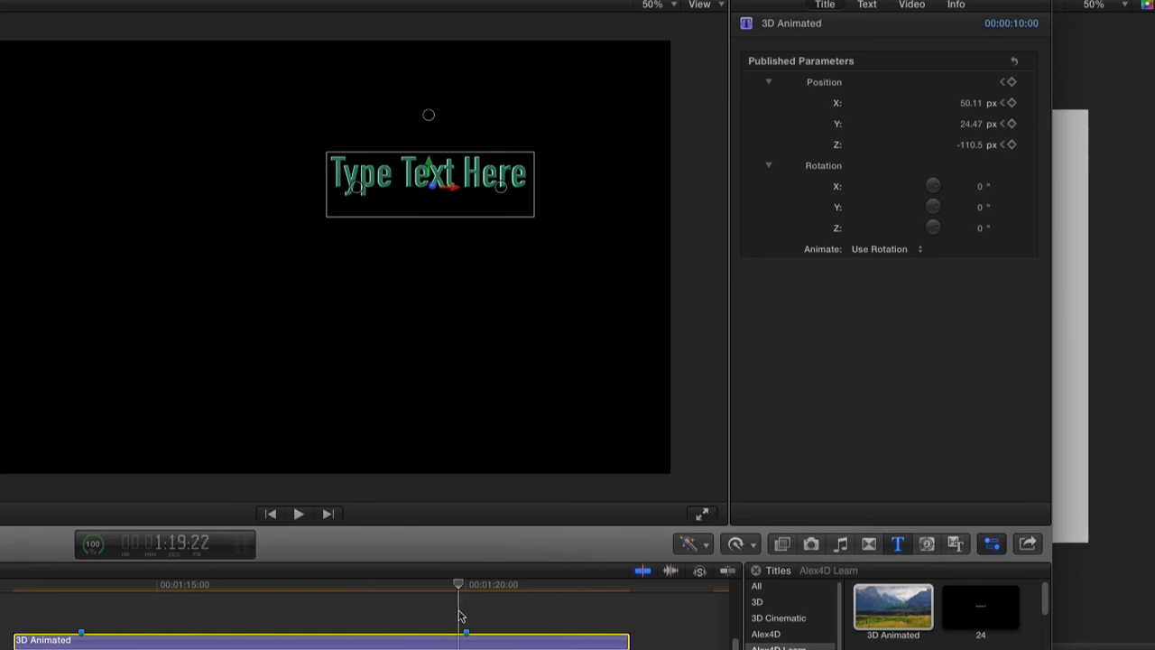
pyautogui.click(301, 515)
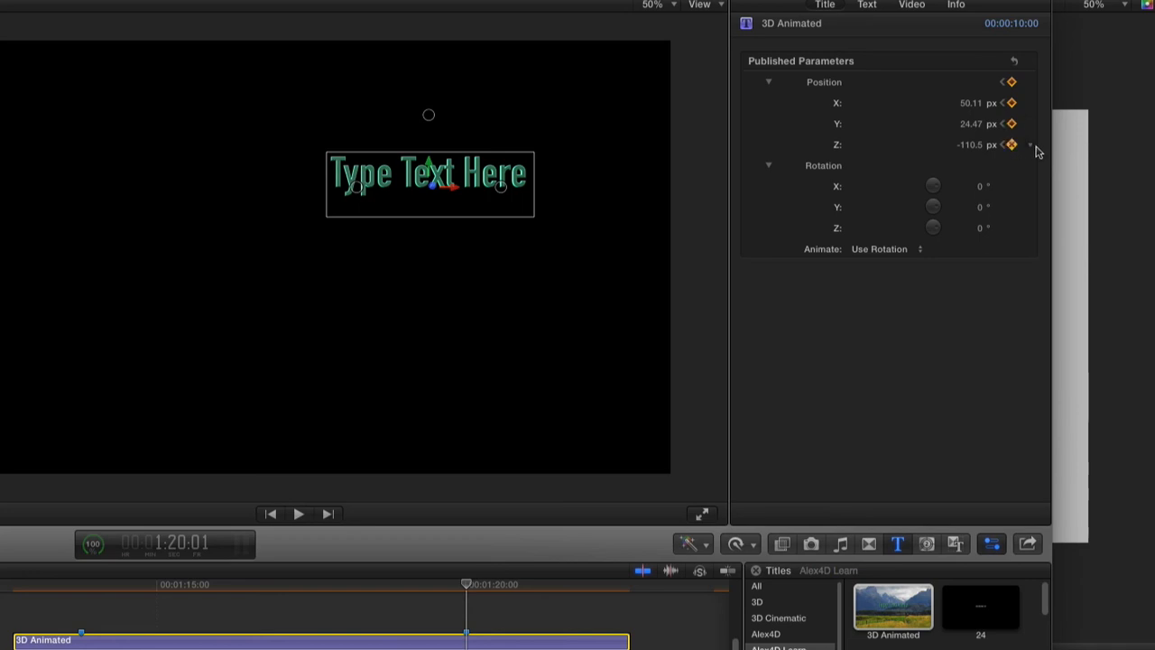
pyautogui.moveTo(1024, 158)
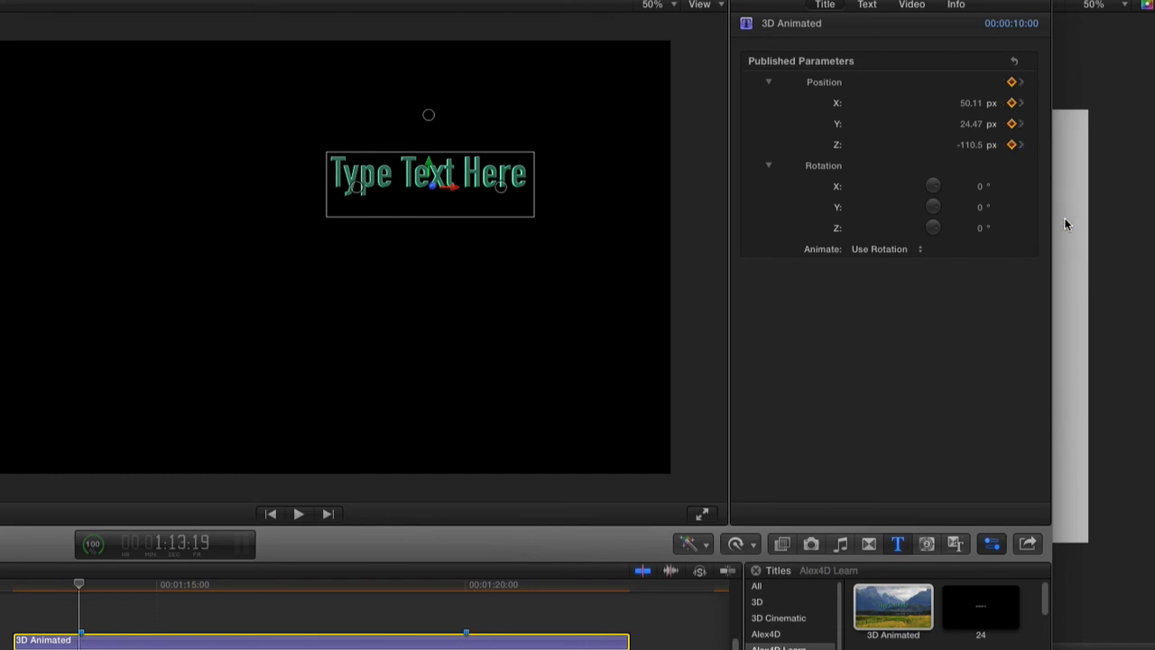
pyautogui.moveTo(449, 190)
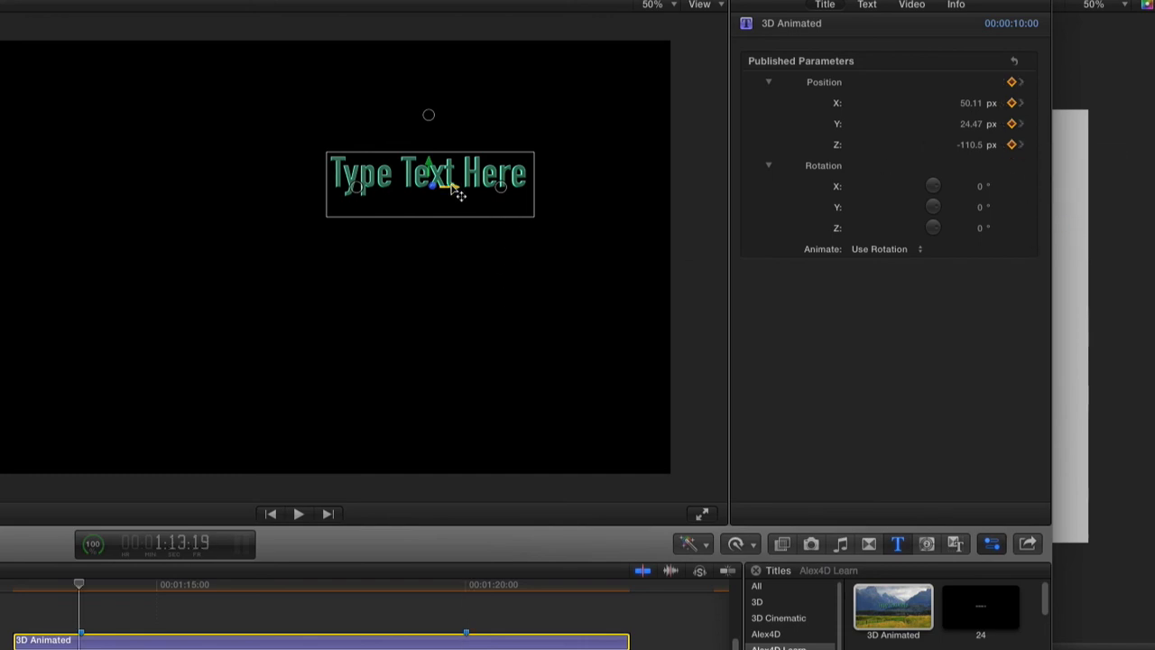
# - Drag the title's start off the left edge, then raise it to the left middle
pyautogui.moveTo(428, 183); pyautogui.dragTo(121, 391)
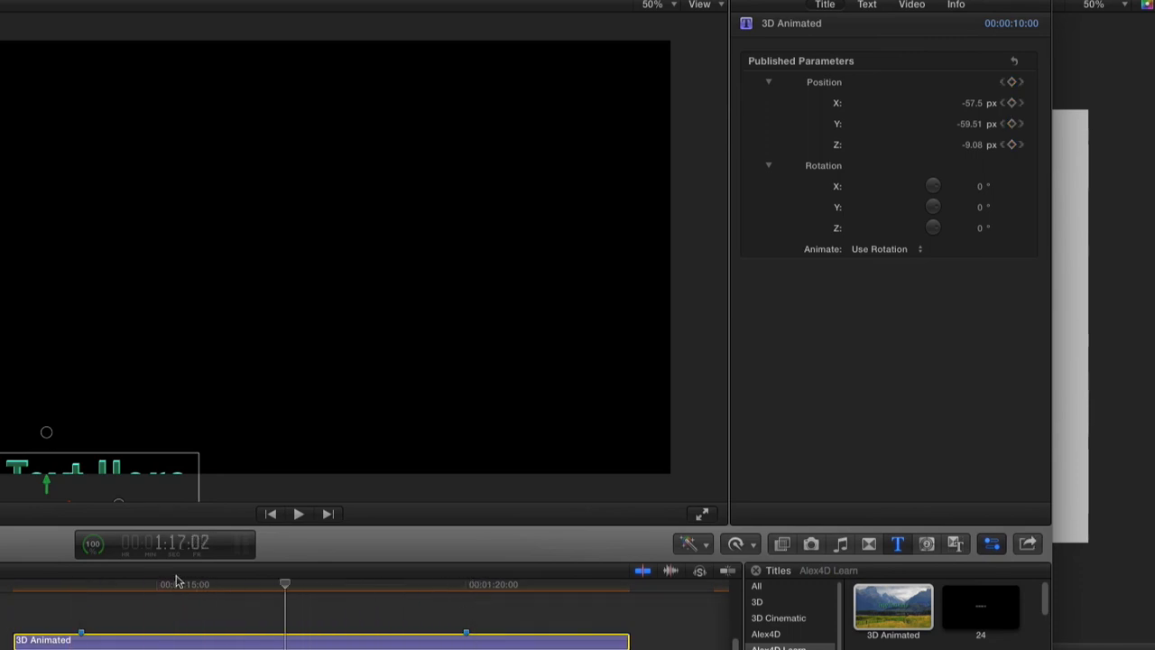
pyautogui.moveTo(285, 584); pyautogui.dragTo(147, 584)
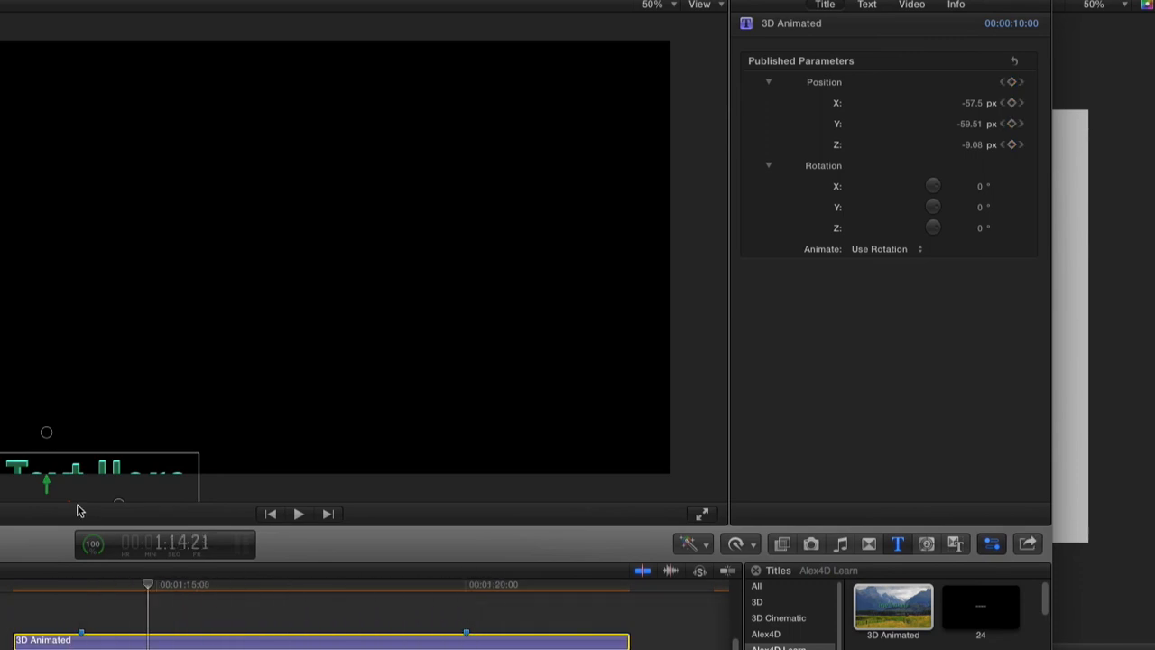
pyautogui.moveTo(46, 487); pyautogui.dragTo(83, 254)
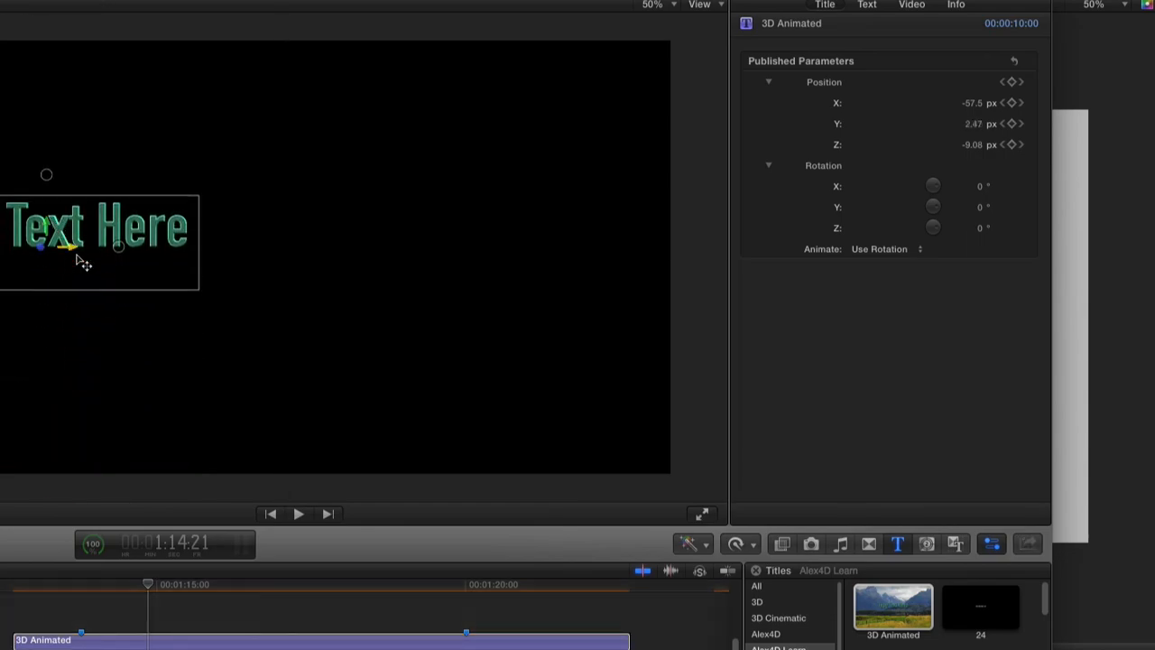